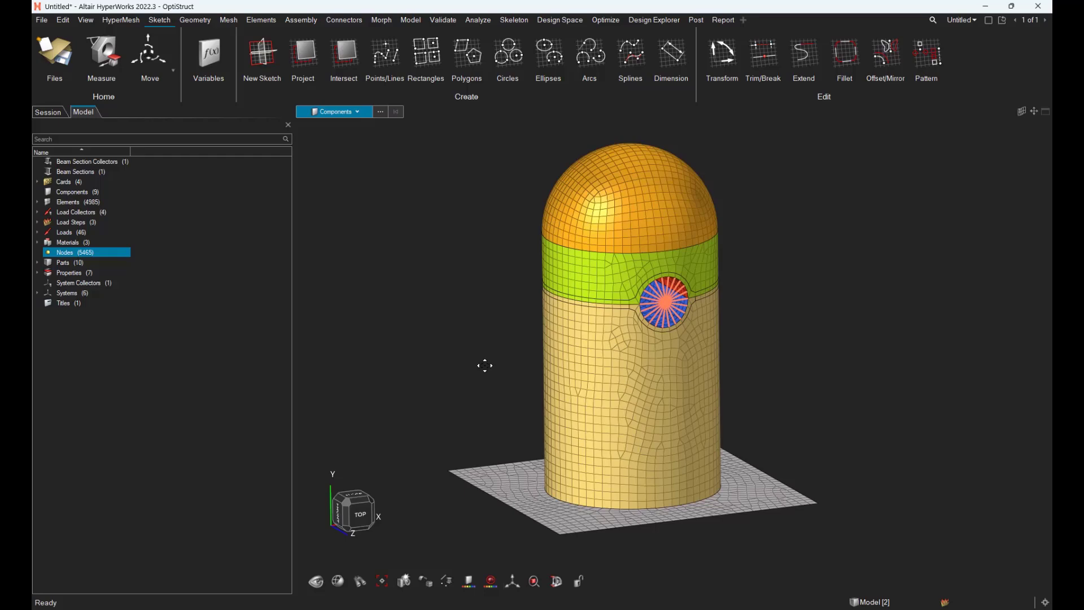
mouse_move(508, 408)
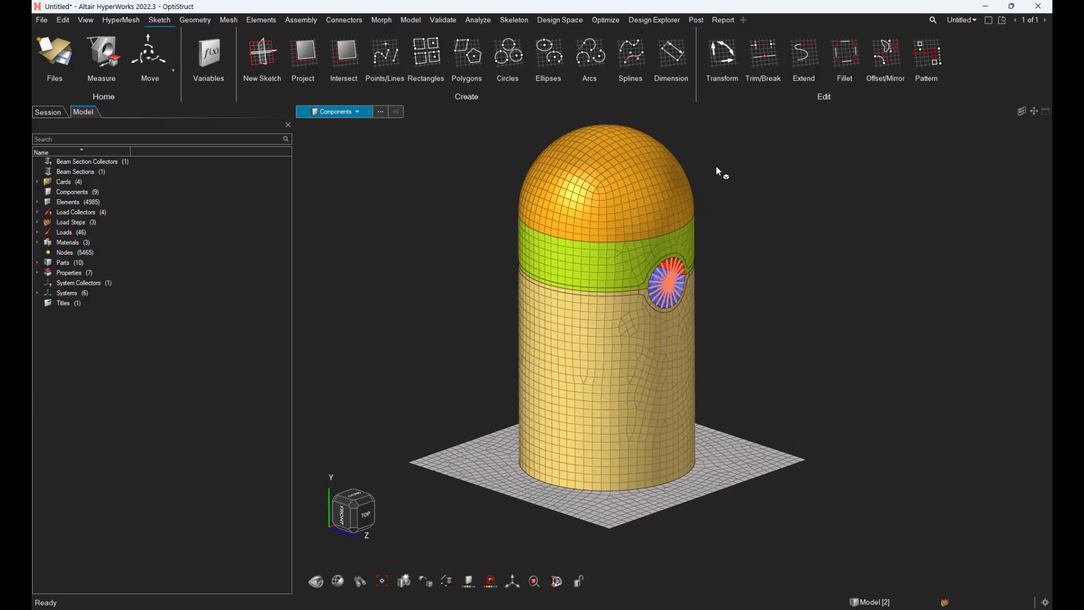
Step: Import bullet.op2 results so subcases st_down, st_up and st_torsion appear in the Results browser
left_click(696, 19)
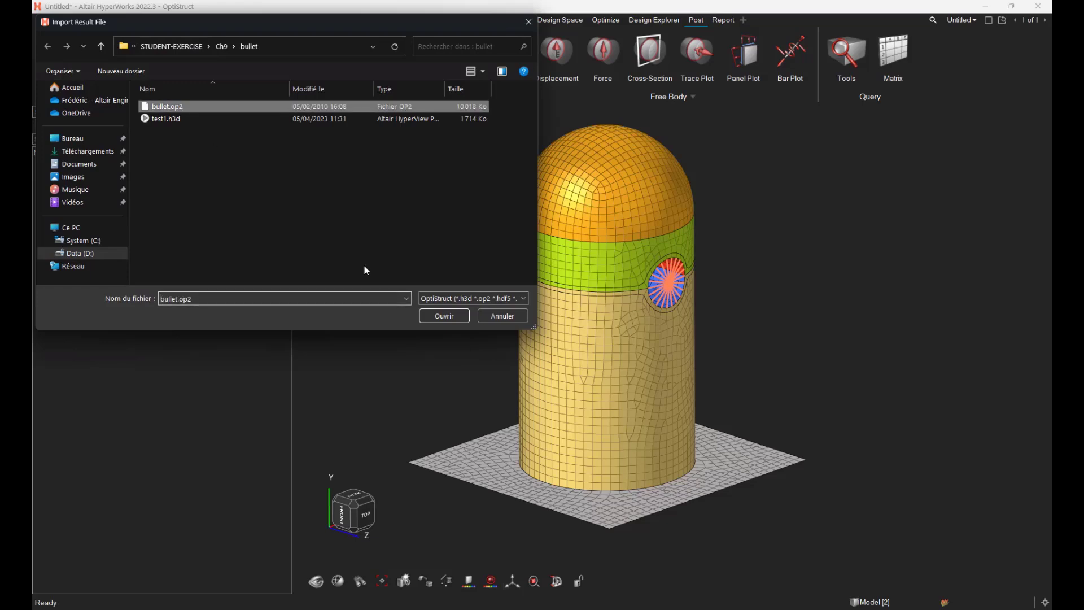
left_click(443, 315)
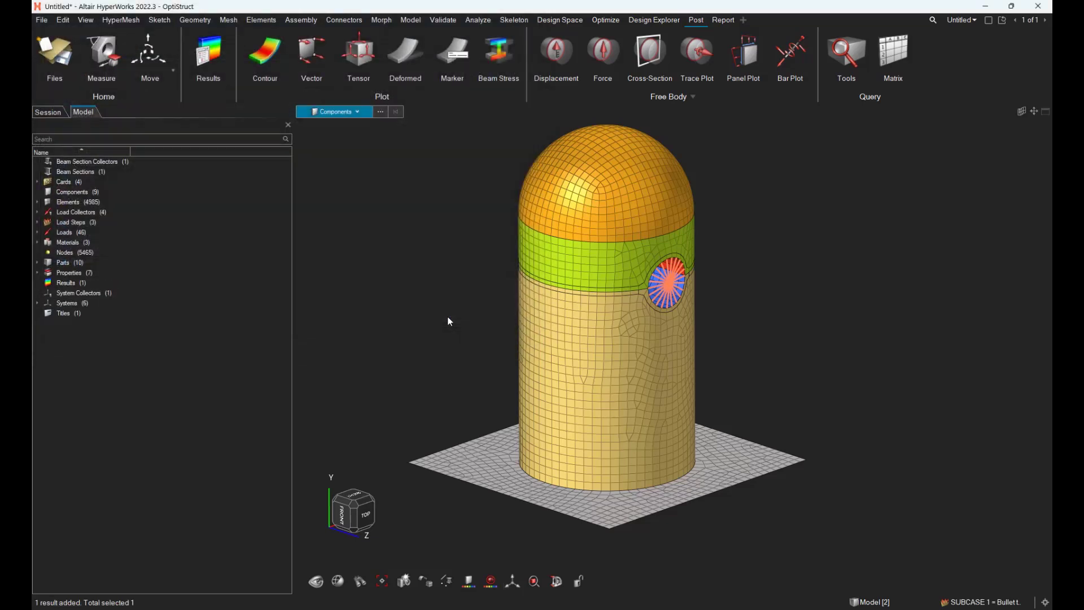
left_click(117, 112)
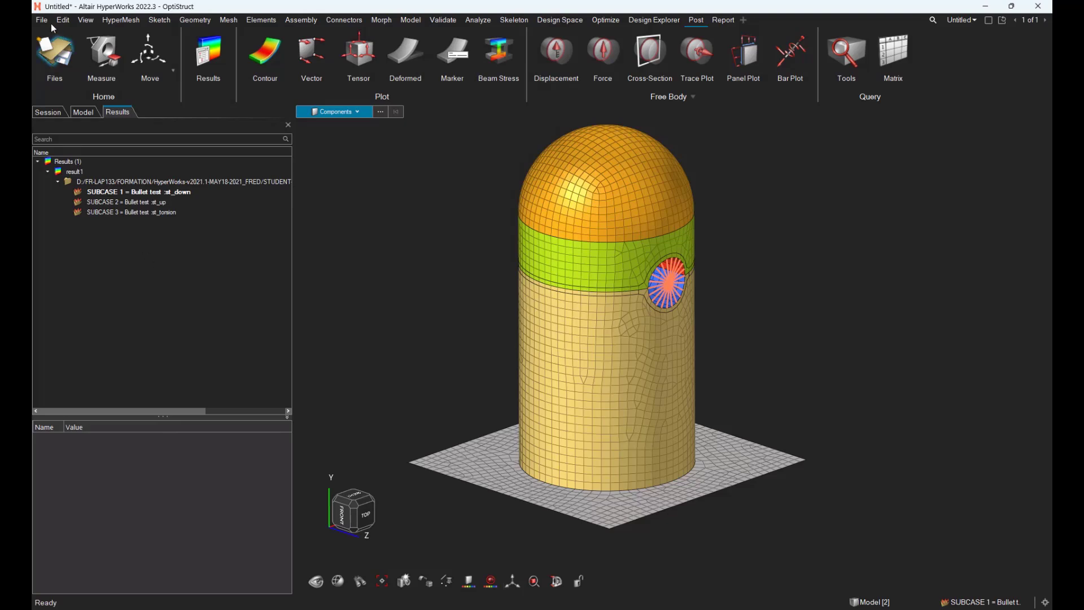
Step: Add the Post Utilities extension from D:\ALTAIR\post_utilities in the Extension Manager and enable it
left_click(40, 19)
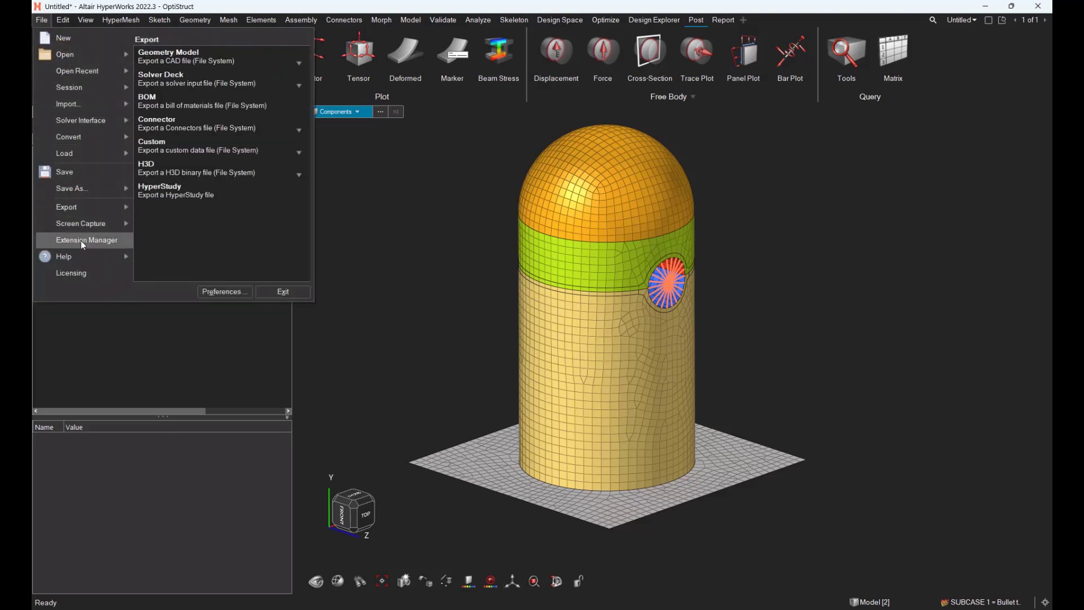
left_click(87, 239)
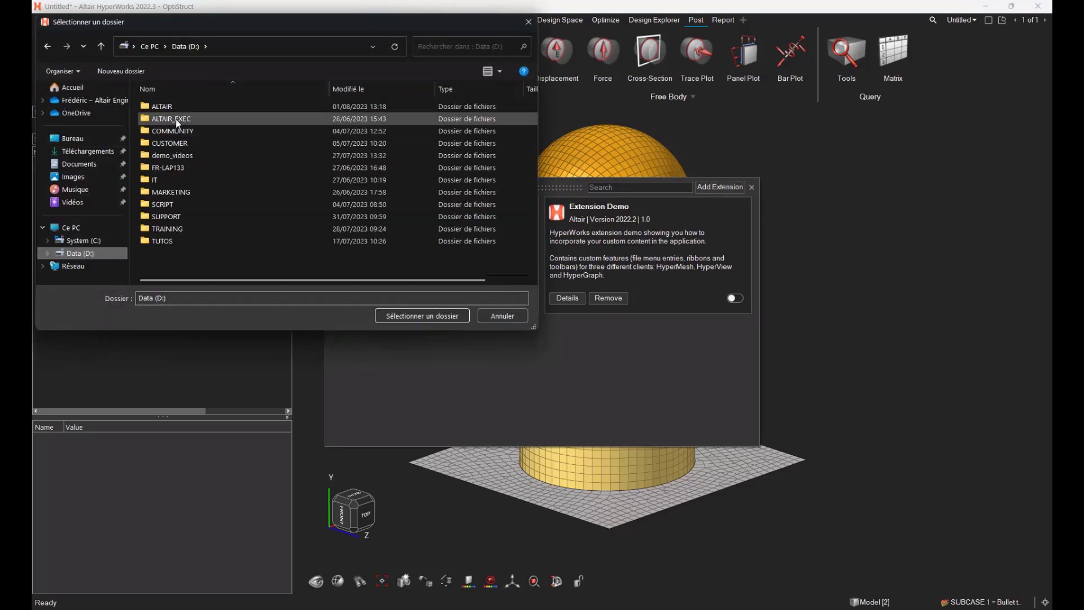
double_click(171, 106)
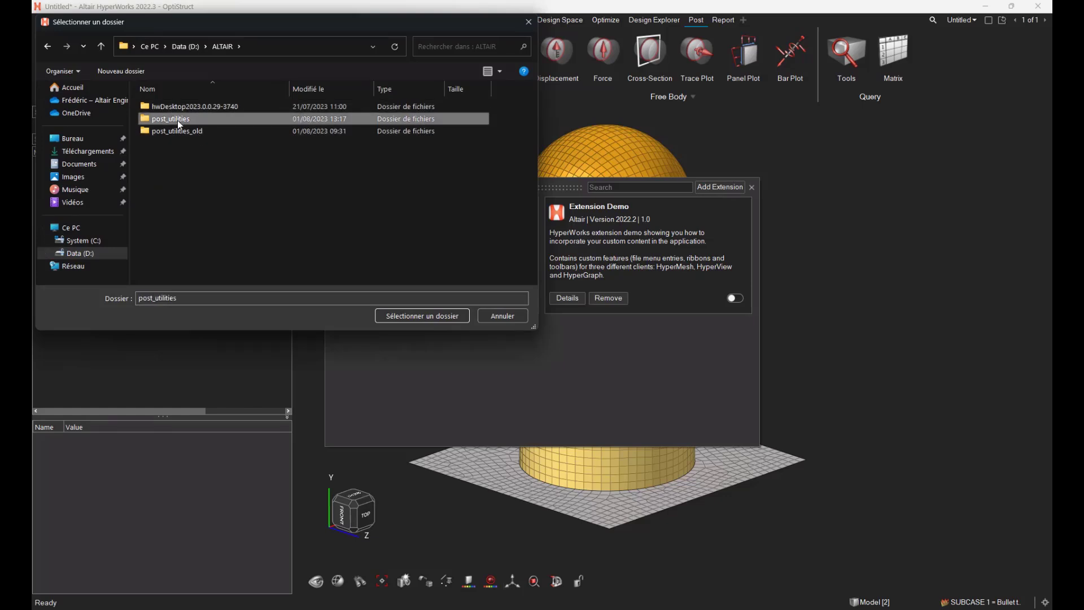
double_click(171, 119)
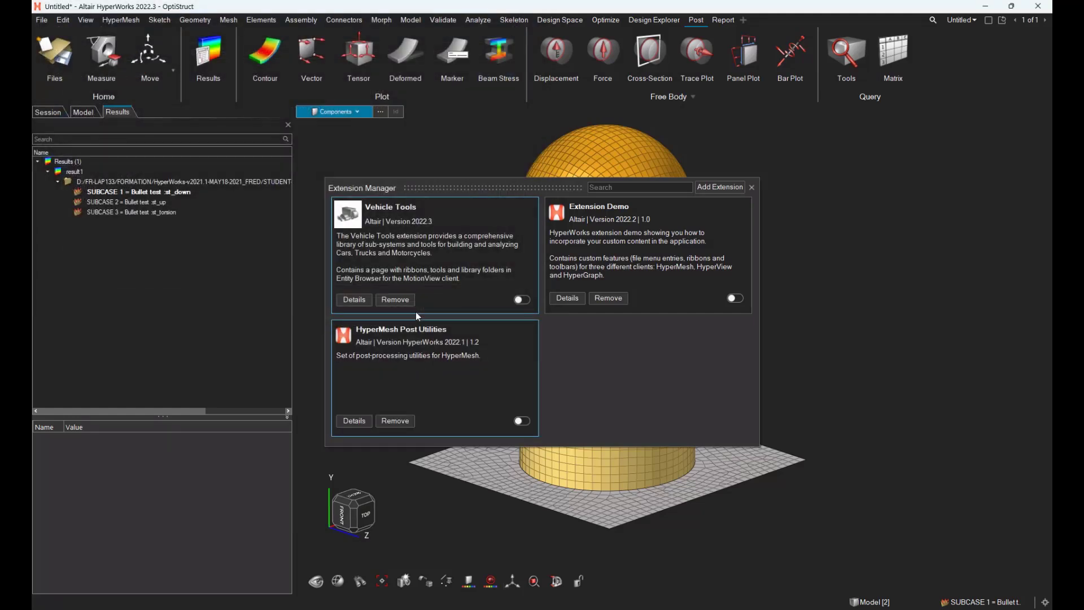
left_click(520, 421)
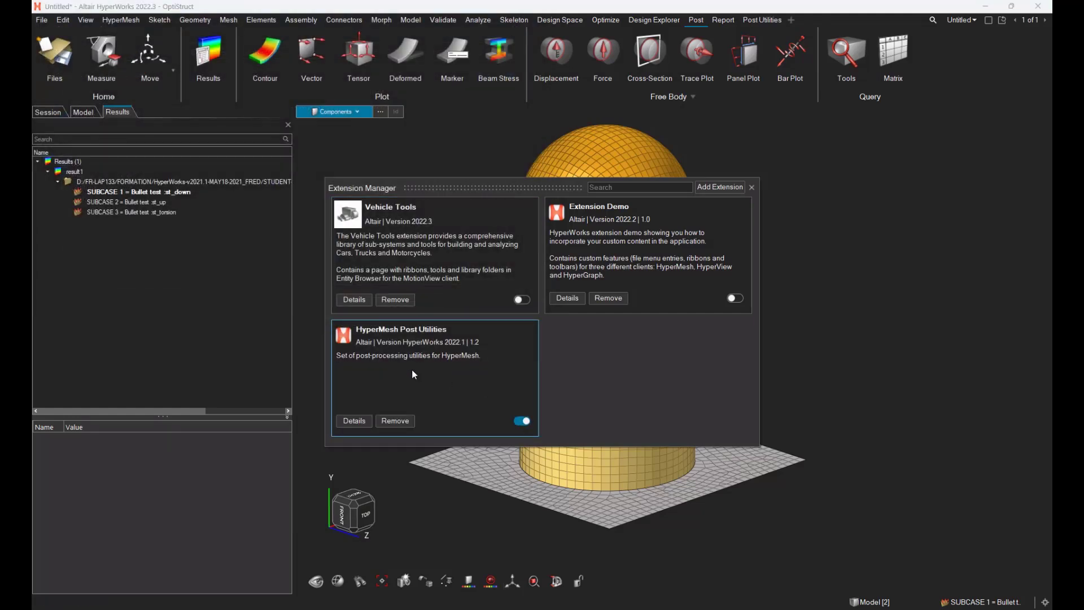
left_click(752, 186)
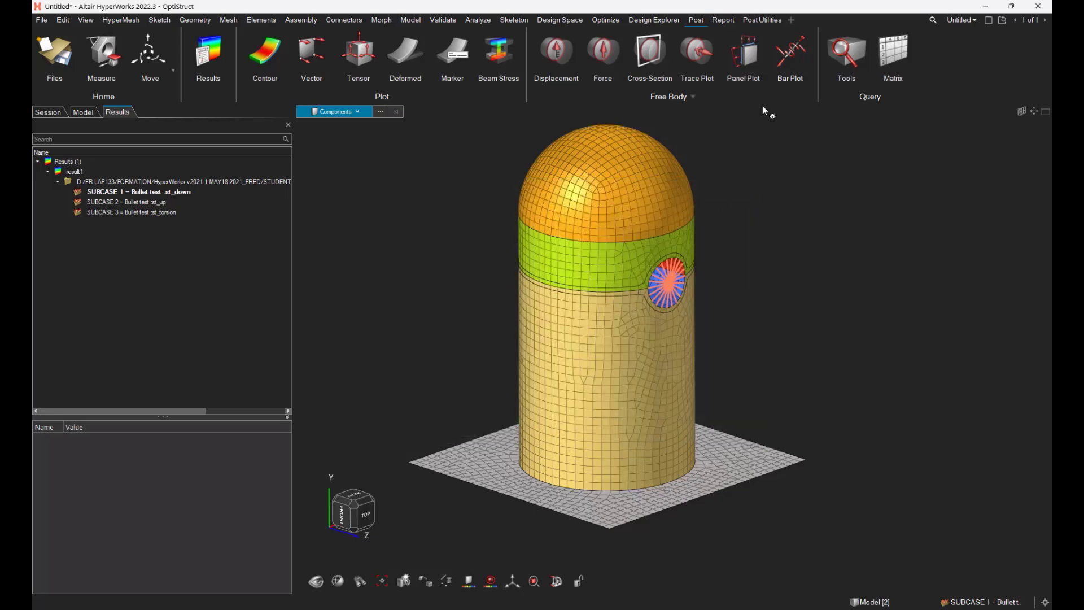
Step: Show the Post Utilities ribbon with Screenshot Looper, Deformed Shape and Apply Result
left_click(762, 19)
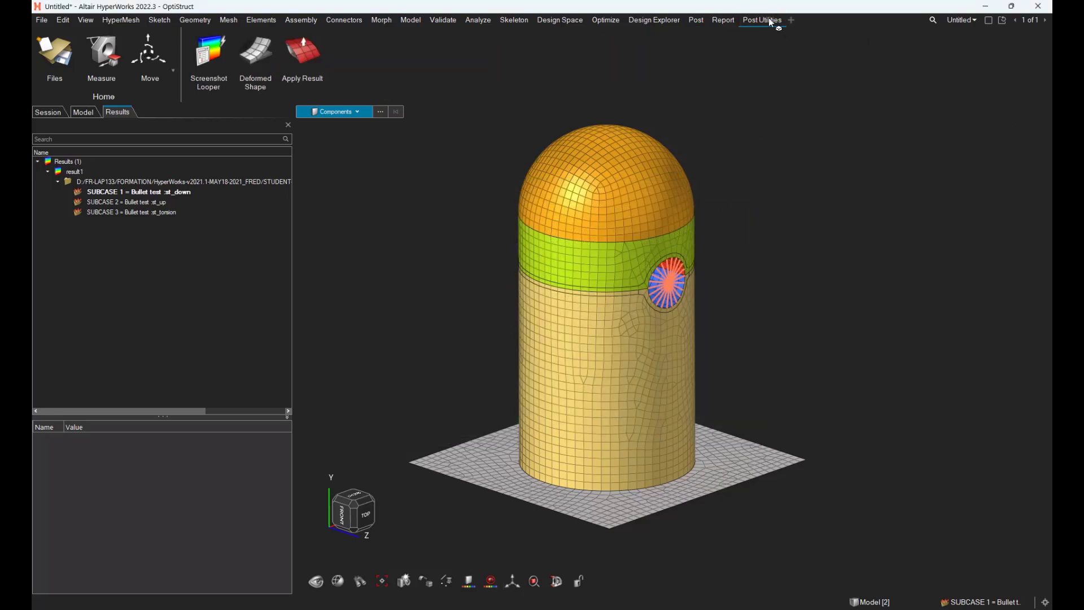
mouse_move(764, 32)
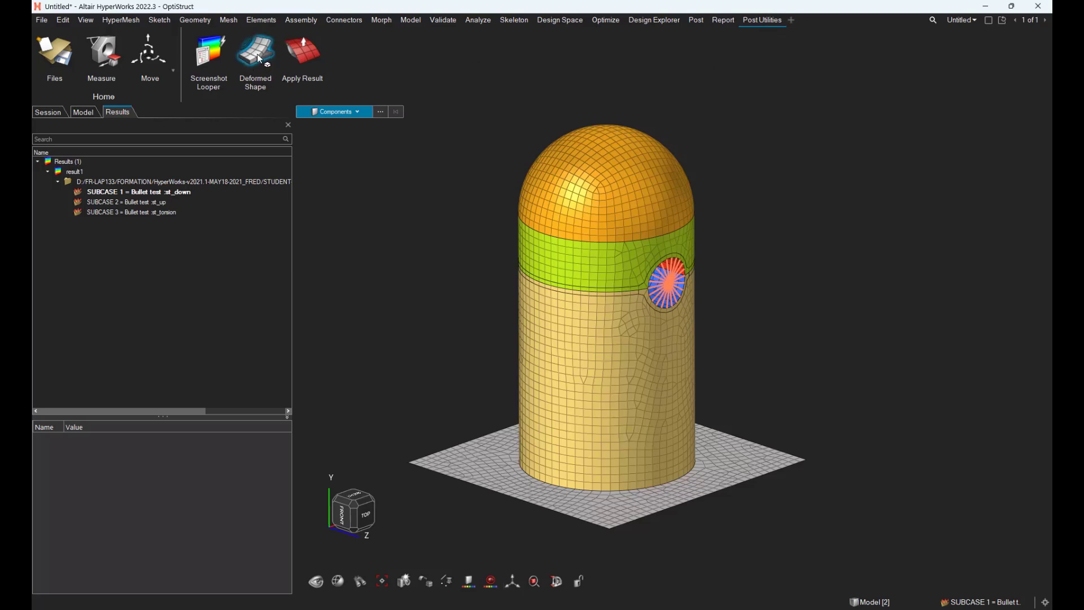
mouse_move(256, 56)
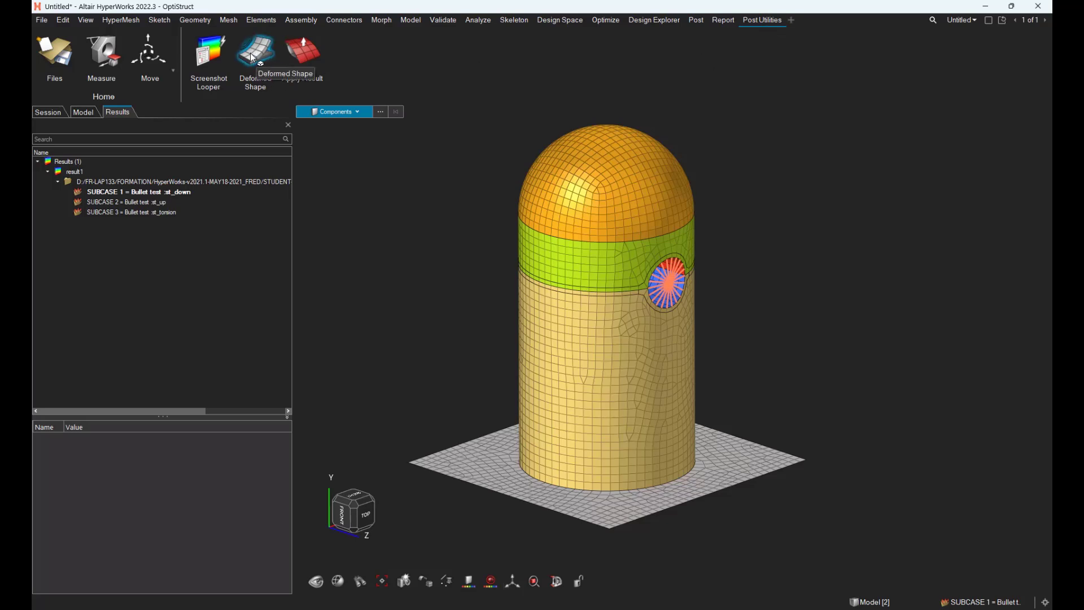
mouse_move(254, 56)
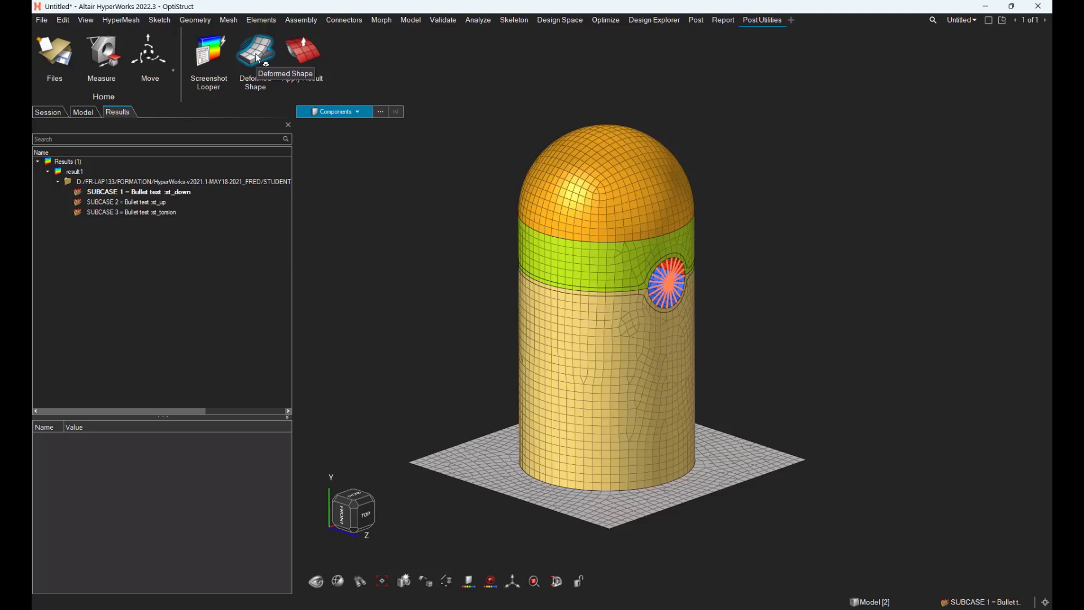
Step: Create deformed plot deformed1 from the Post ribbon with displacement data and uniform scale 1
left_click(695, 19)
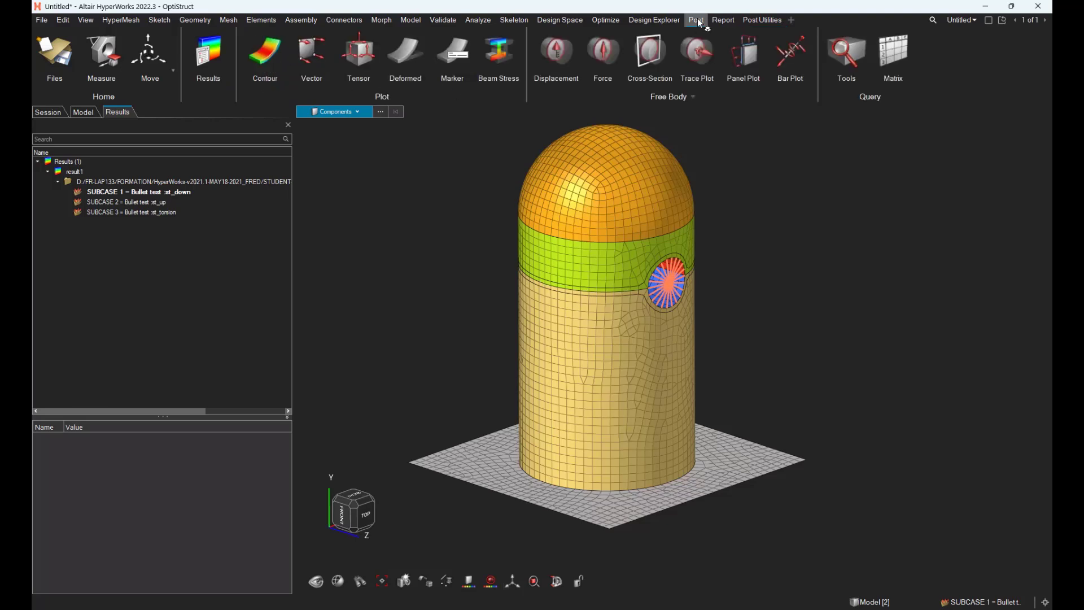
mouse_move(405, 55)
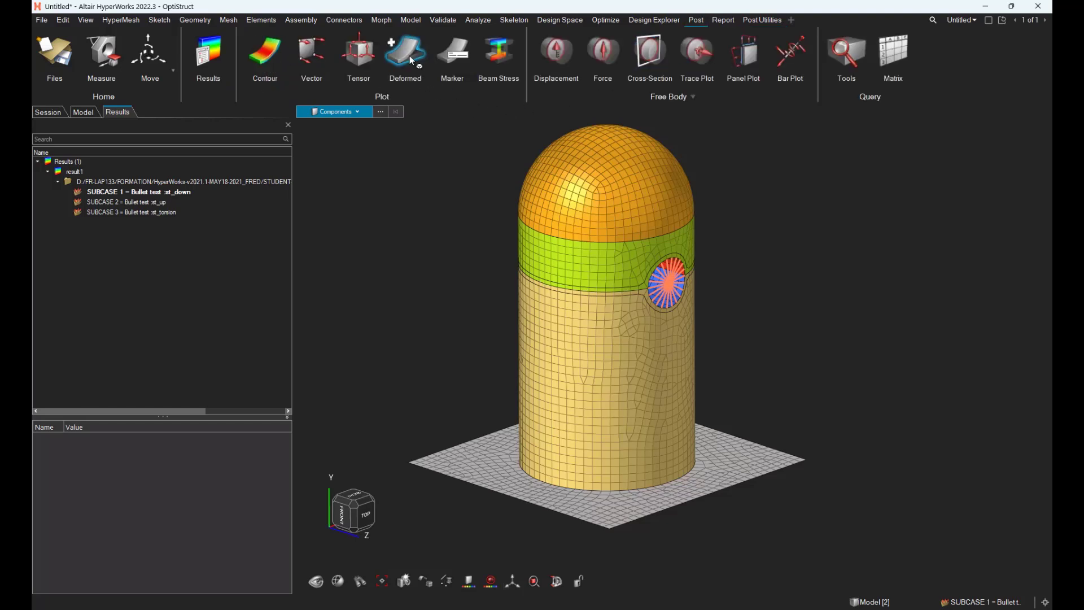
left_click(405, 55)
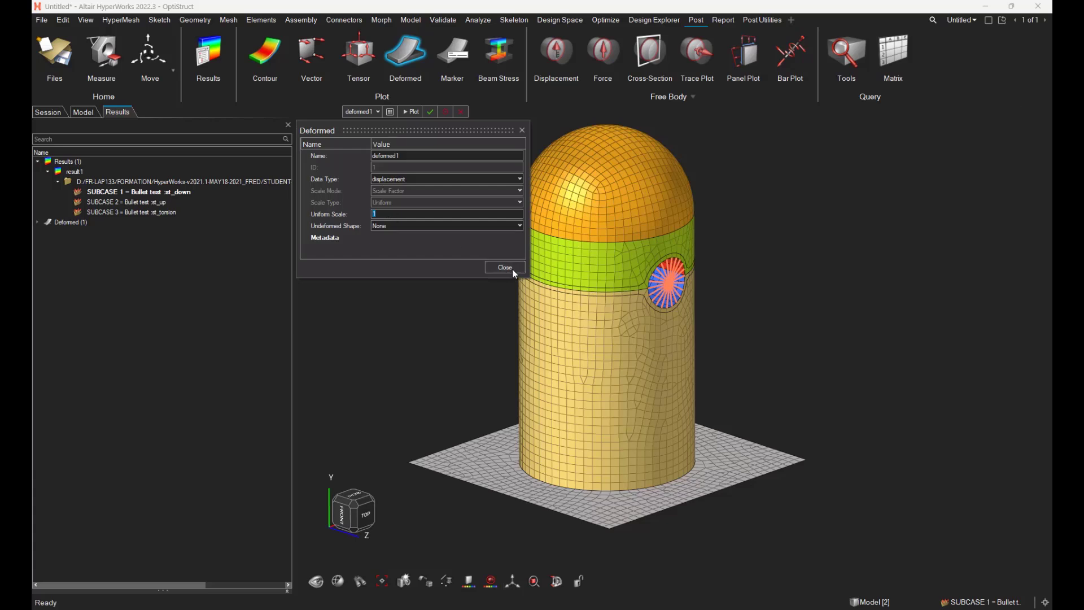
left_click(505, 268)
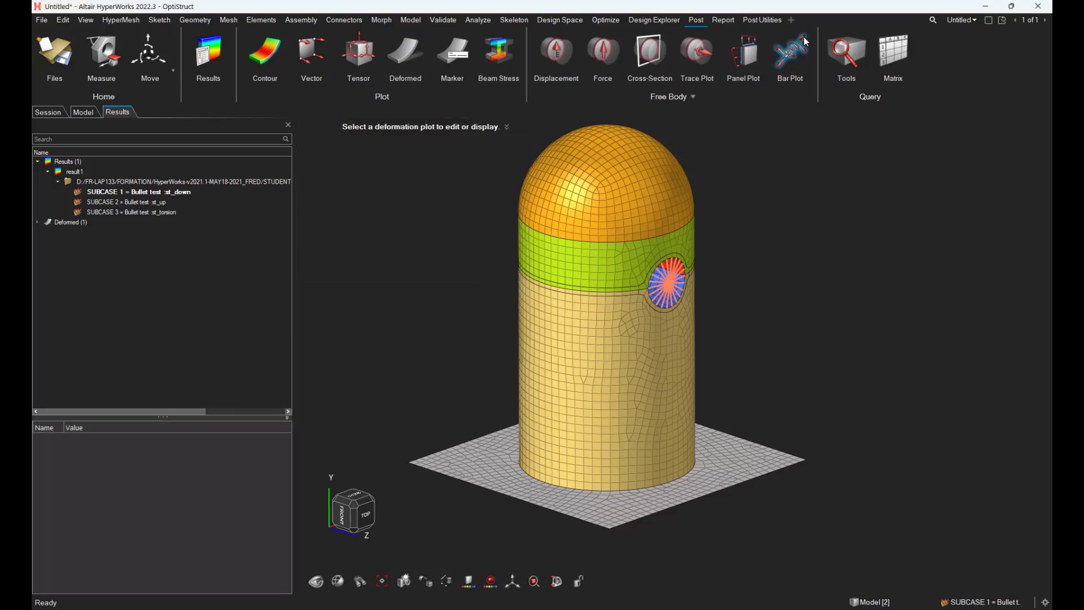
Step: Run Deformed Shape on deformed1 over the nodes, saving it as shape deformed_shape1
left_click(762, 19)
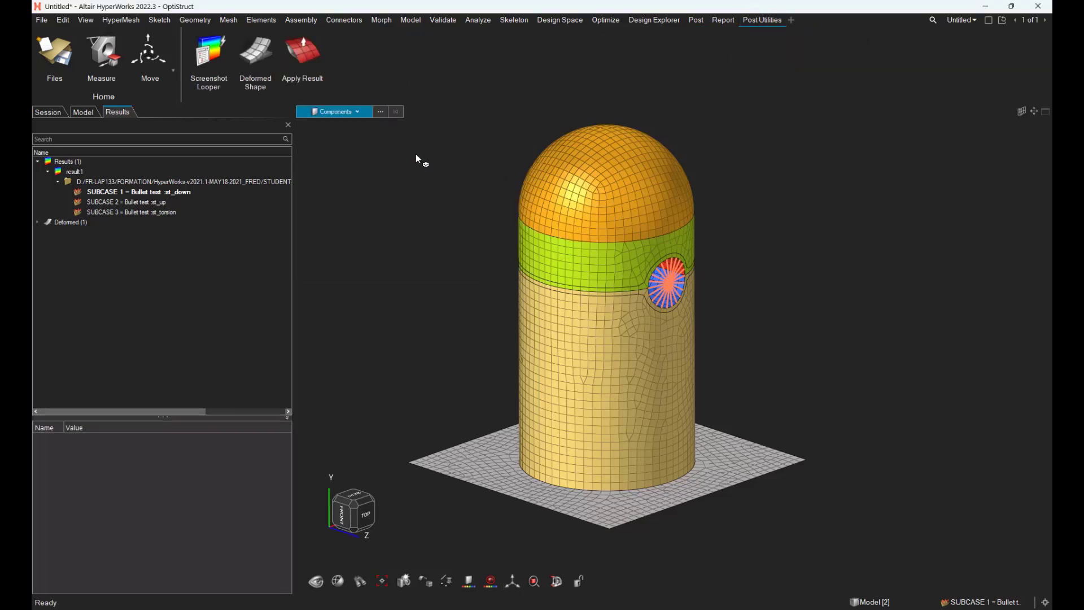
left_click(255, 55)
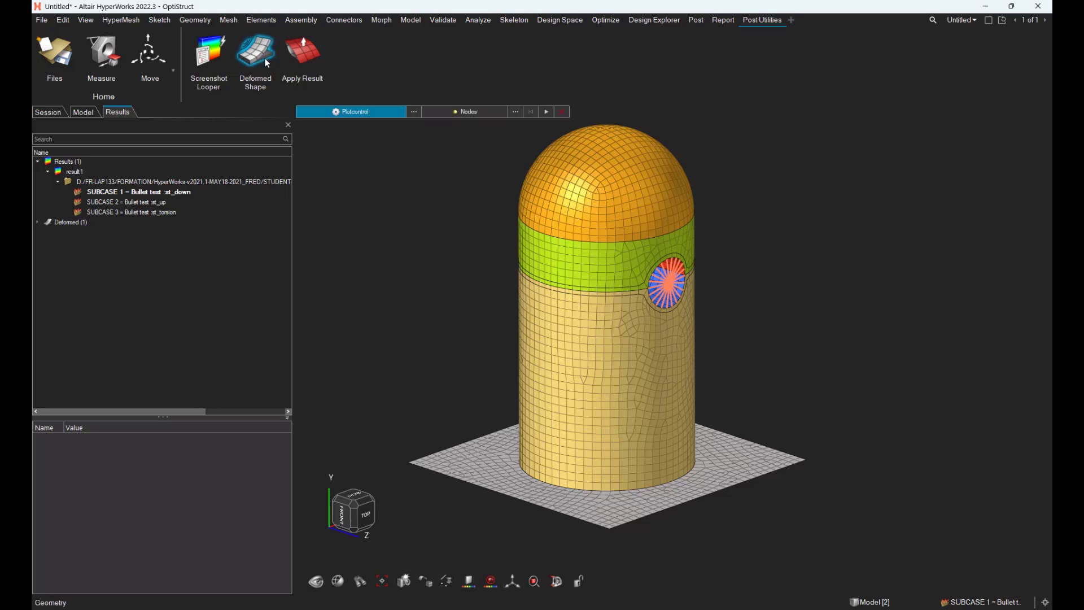
left_click(350, 112)
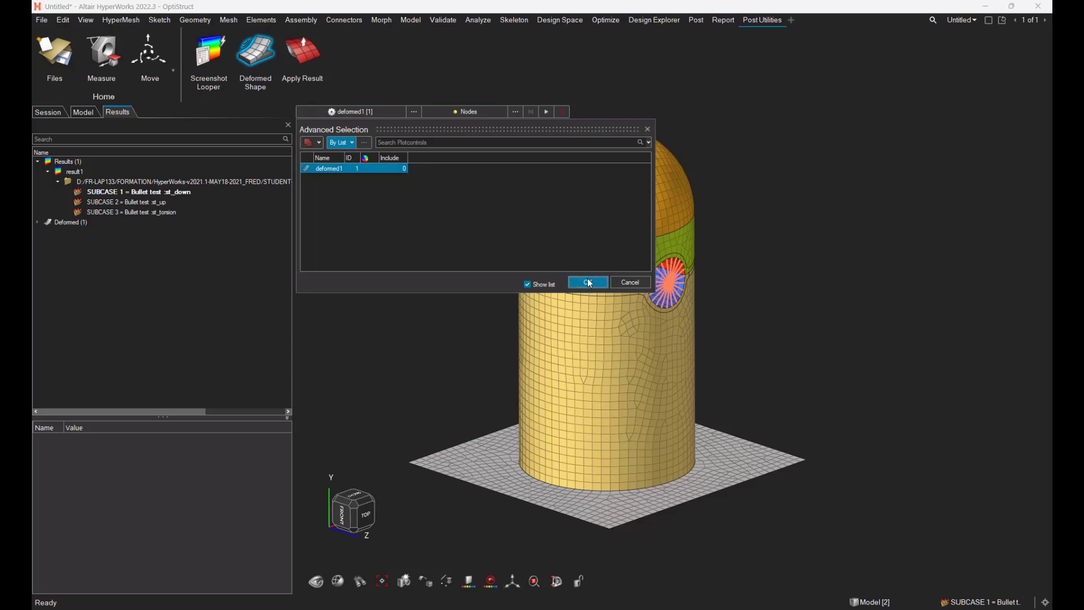
left_click(588, 282)
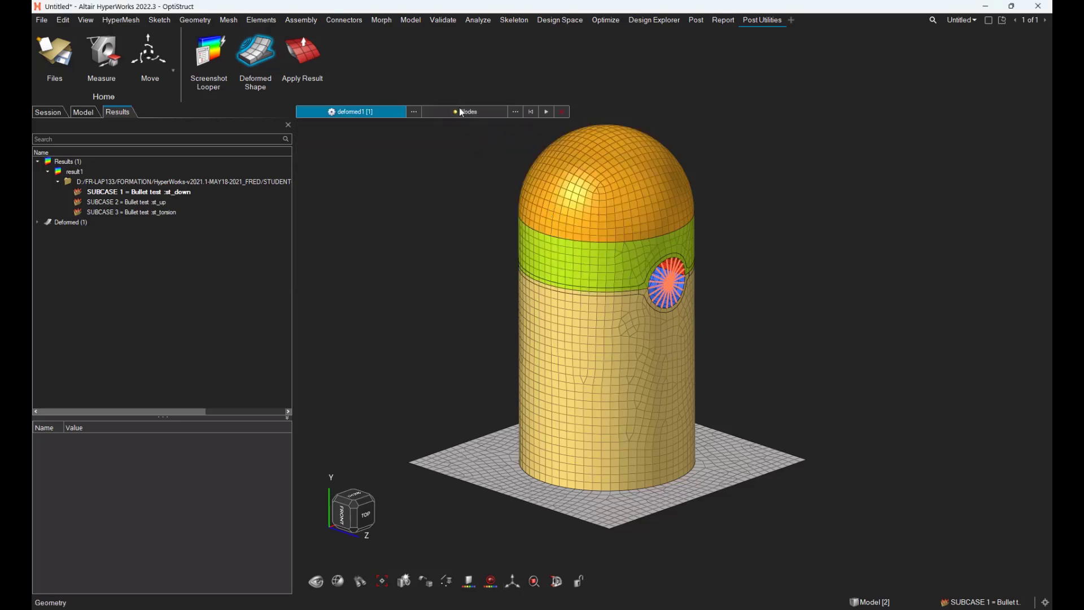
left_click(464, 112)
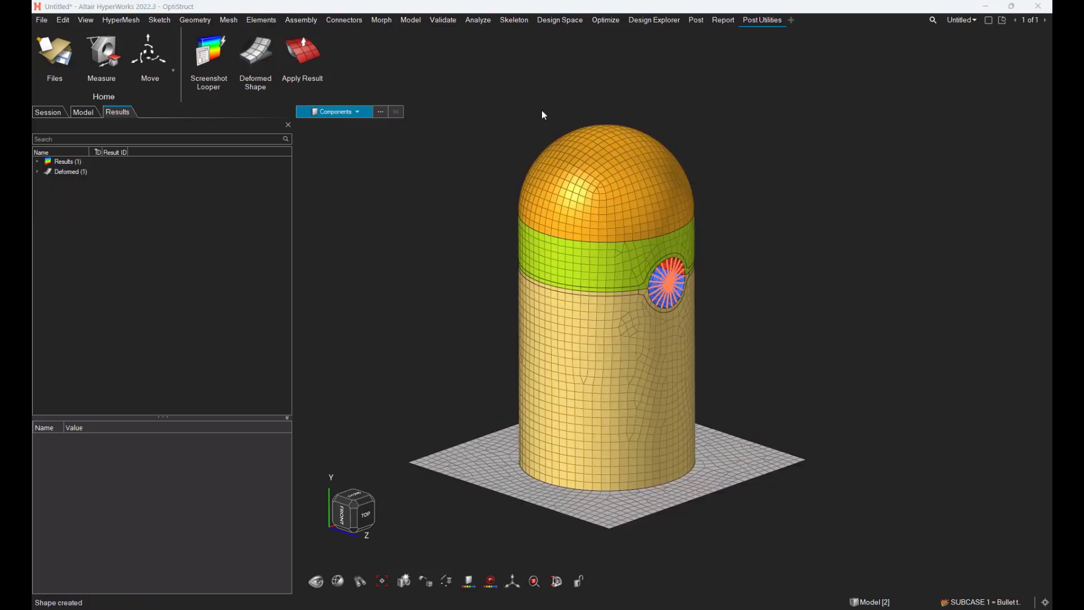
left_click(255, 59)
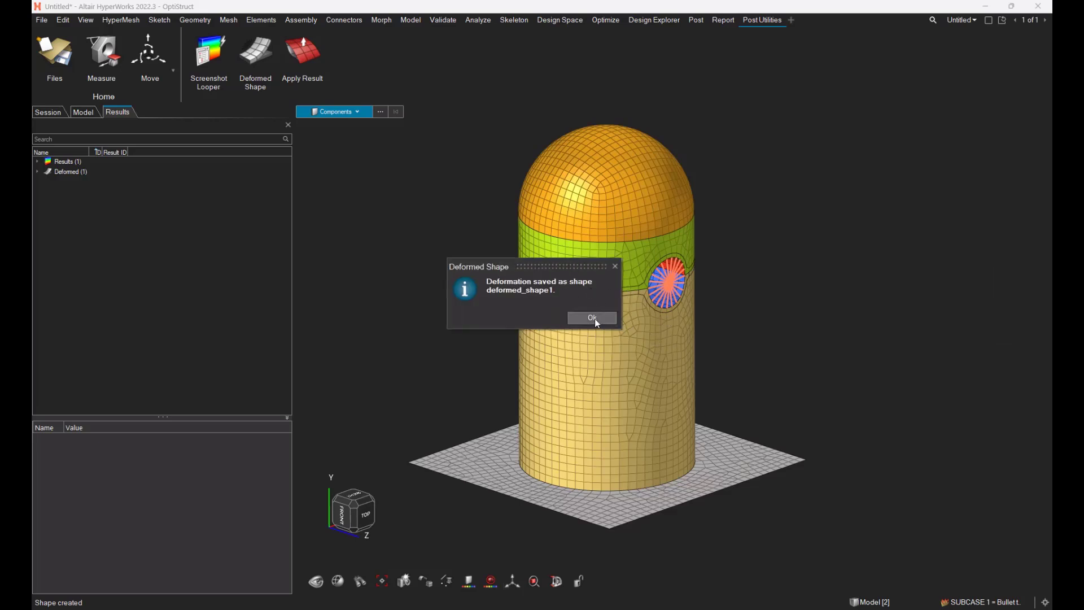
left_click(591, 318)
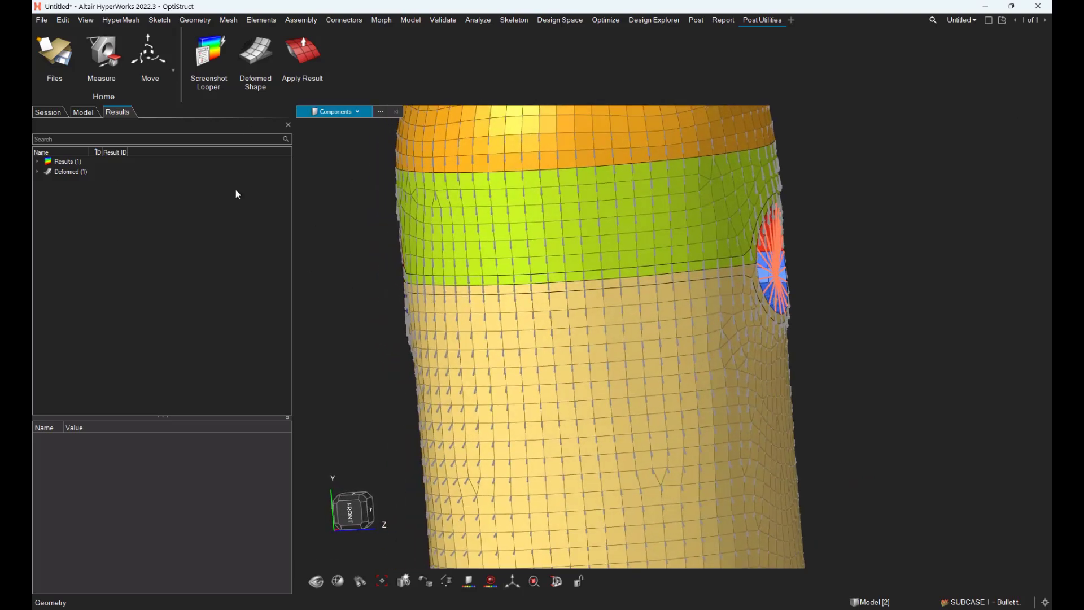
Step: Select the Shapes collection in the Model browser and switch to the Morph ribbon
left_click(83, 112)
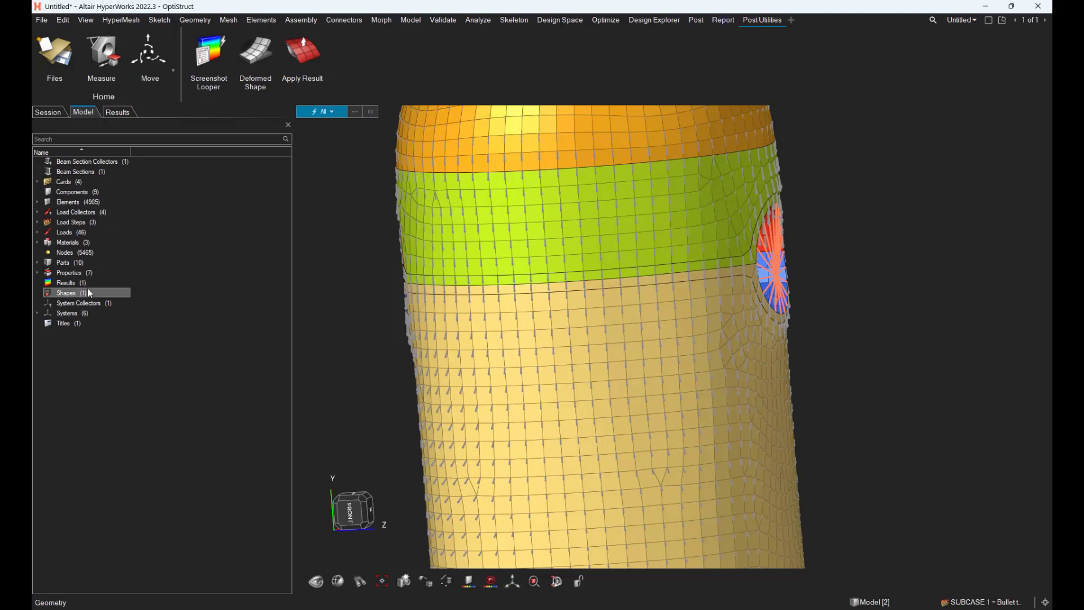
left_click(66, 293)
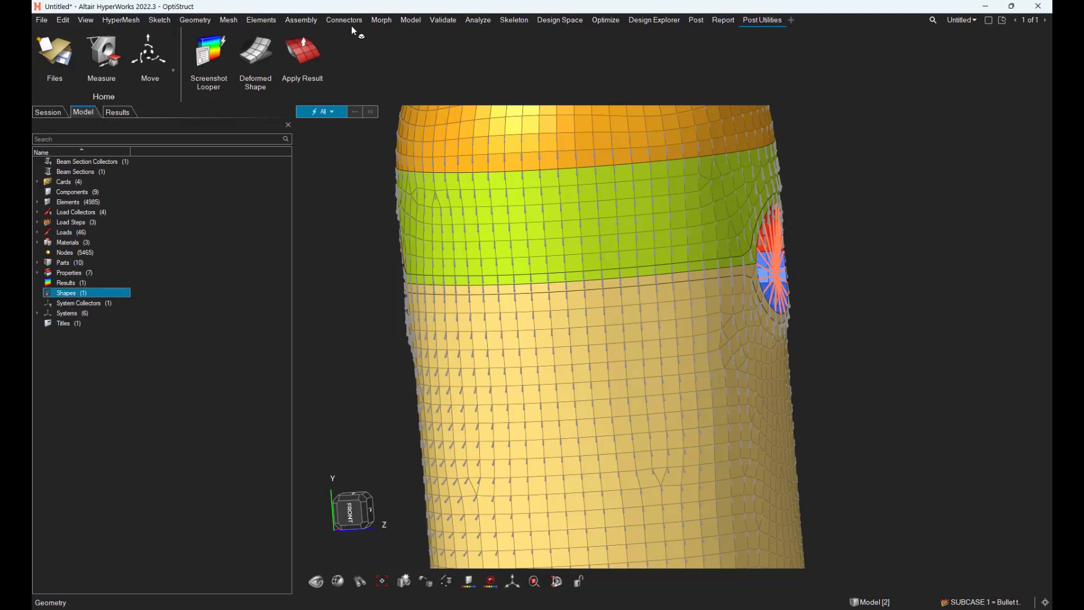
left_click(381, 19)
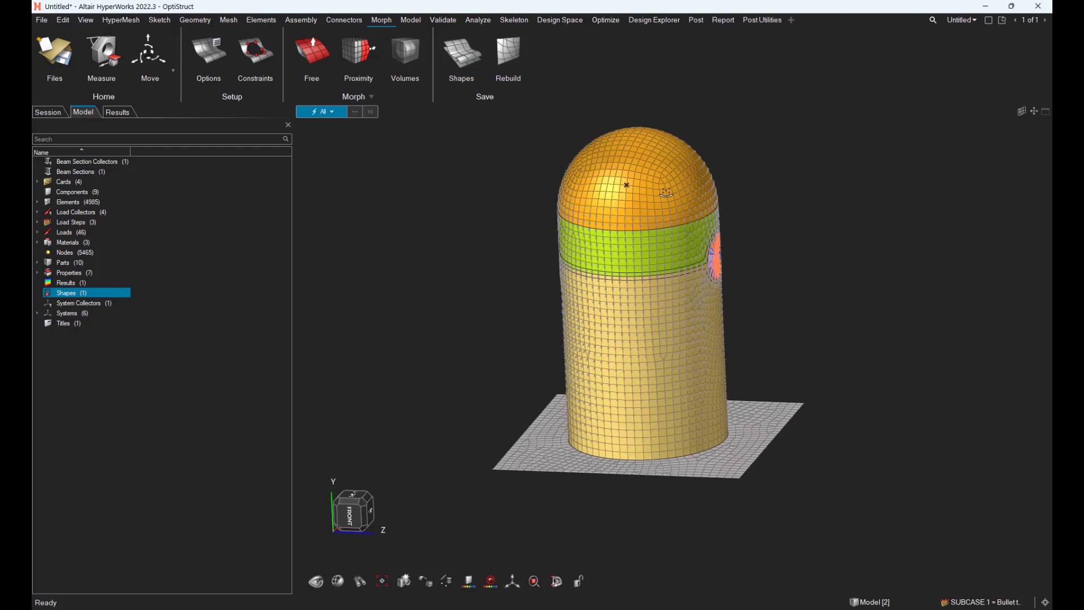
Step: Apply deformed_shape1 to the mesh by factor with scale 1.0 from the Morph Shapes list
left_click(460, 56)
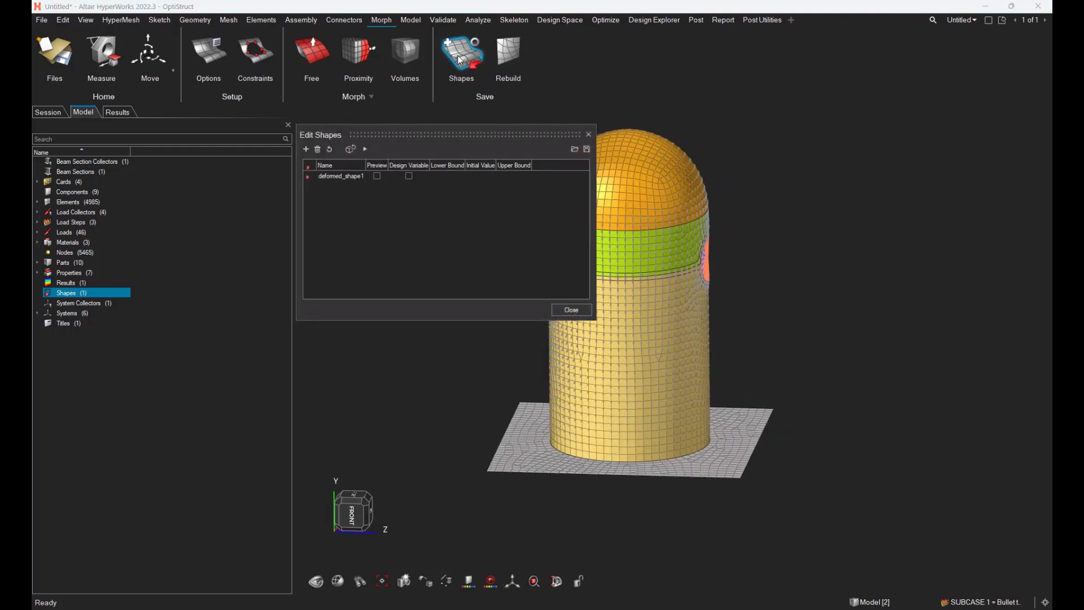
right_click(340, 176)
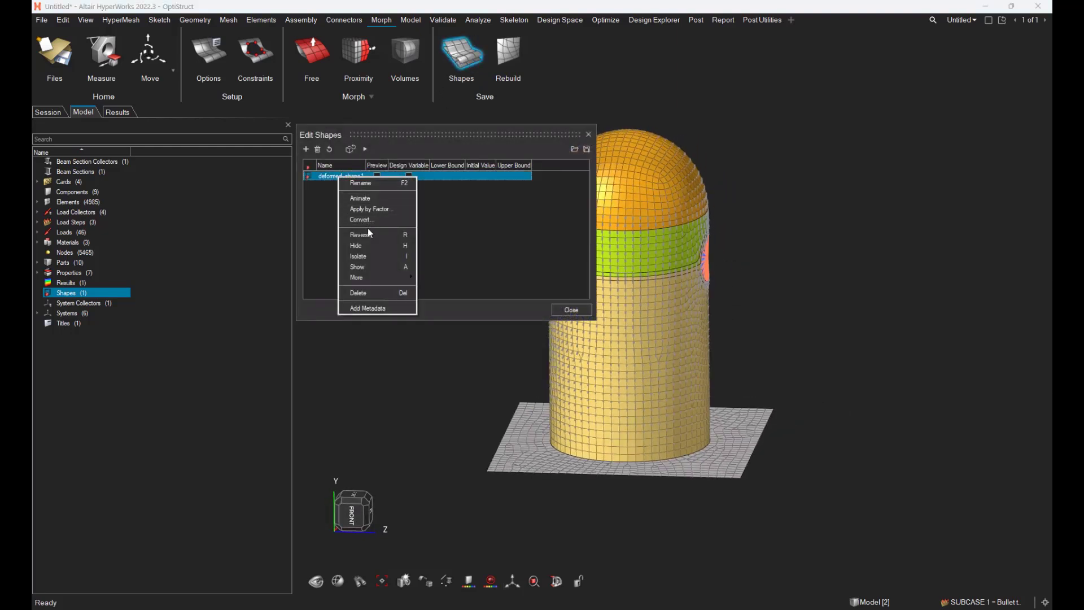
left_click(370, 209)
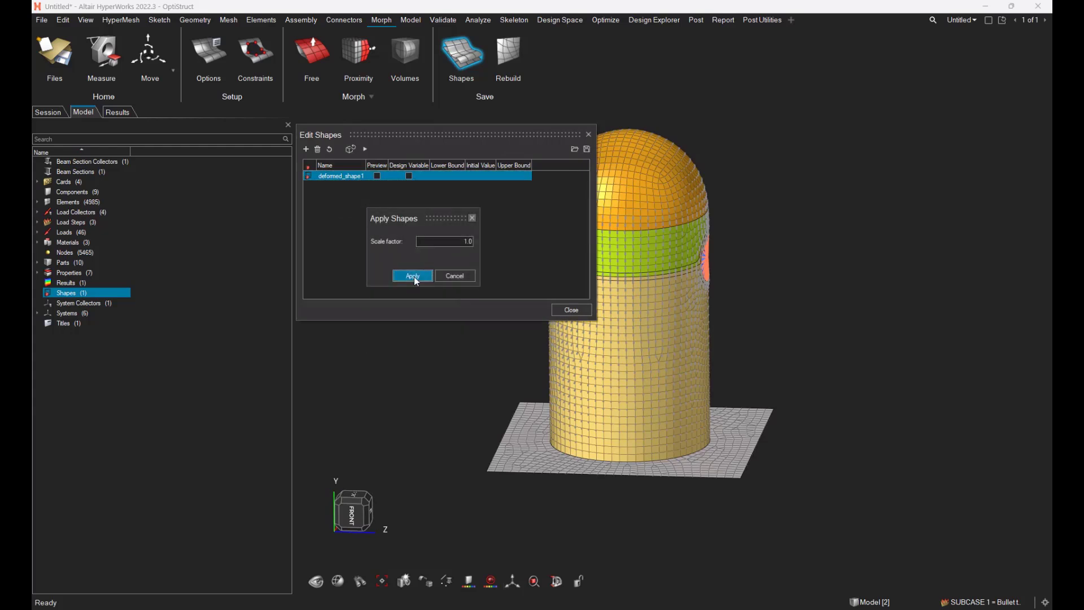
left_click(411, 275)
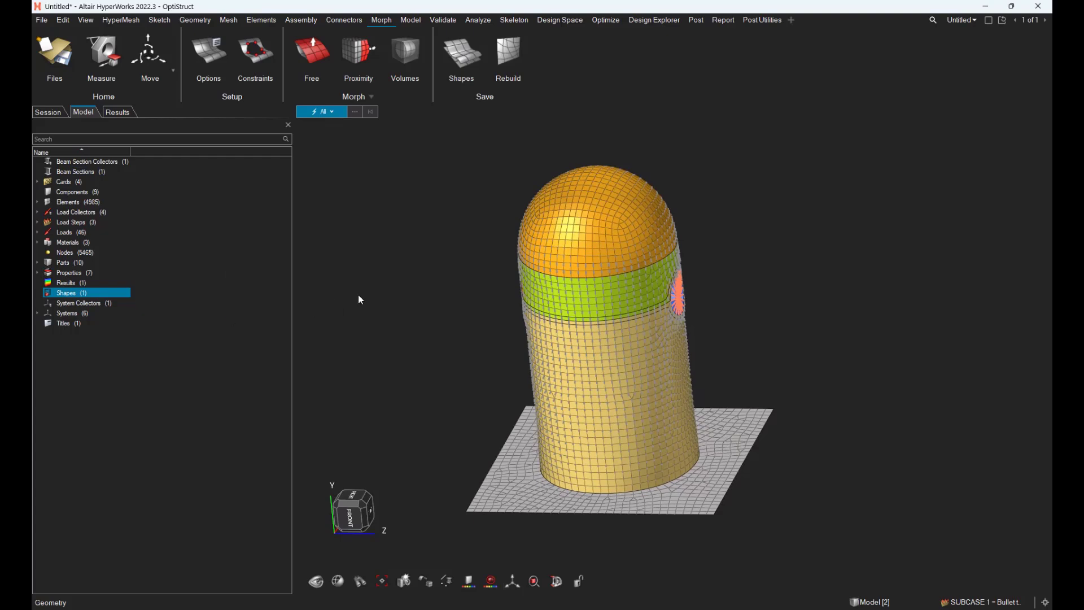
scroll("up", 3)
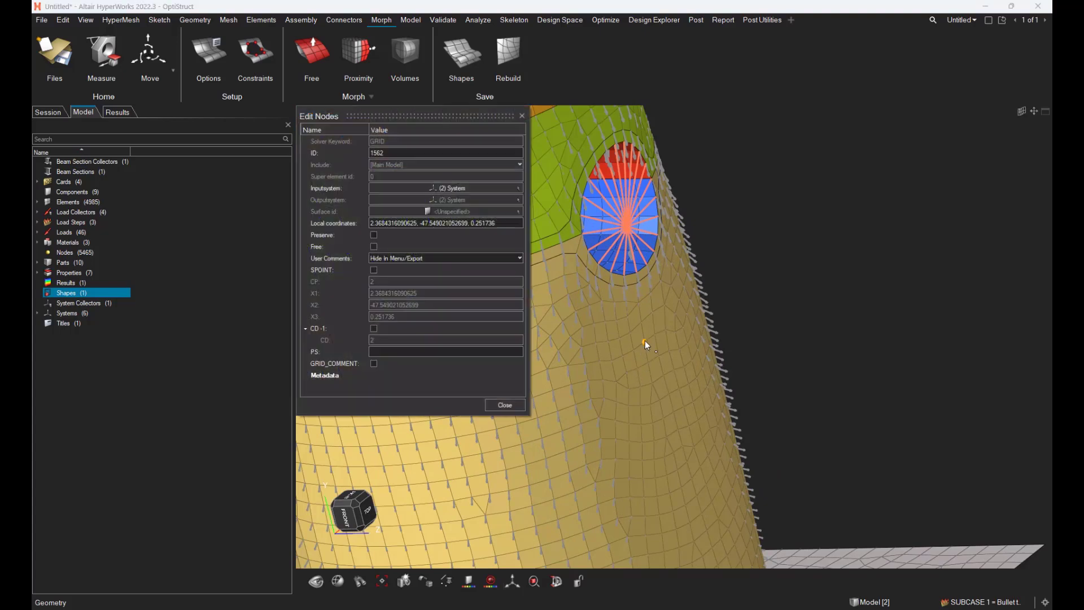
left_click(446, 222)
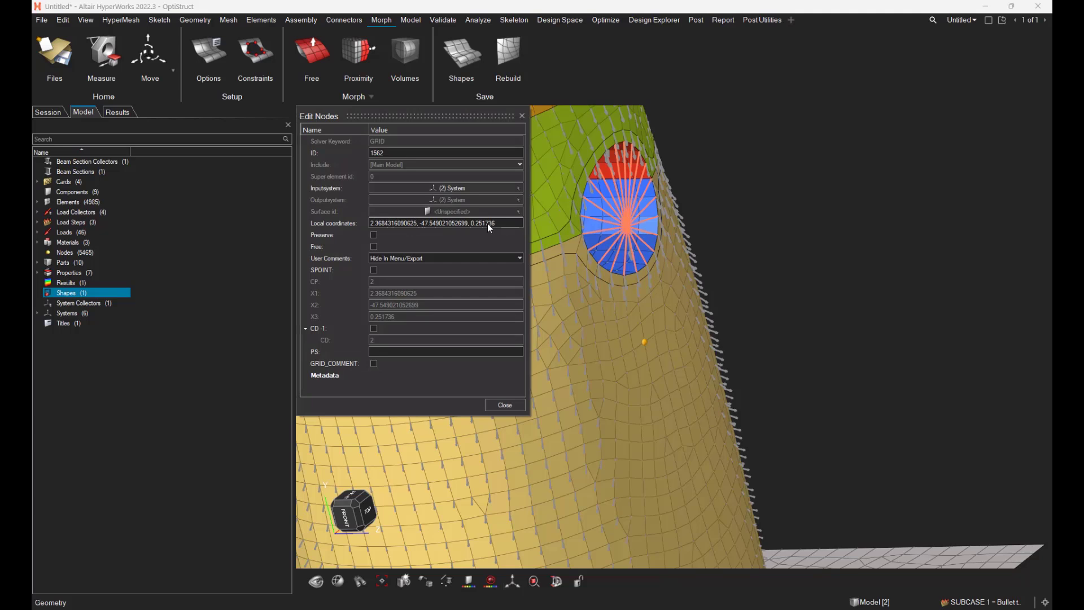
left_click(505, 404)
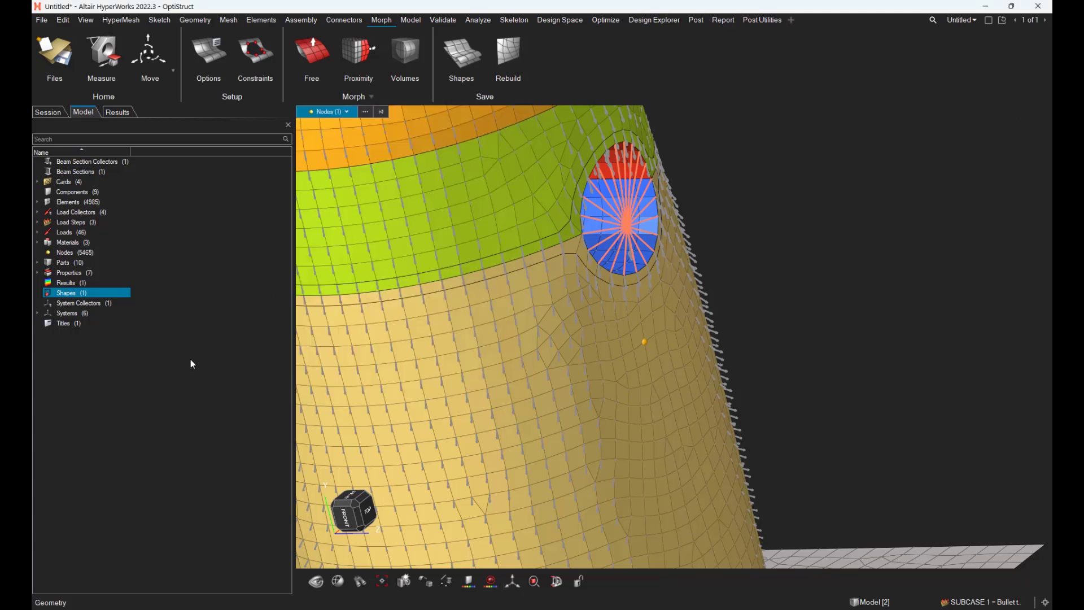
left_click(117, 112)
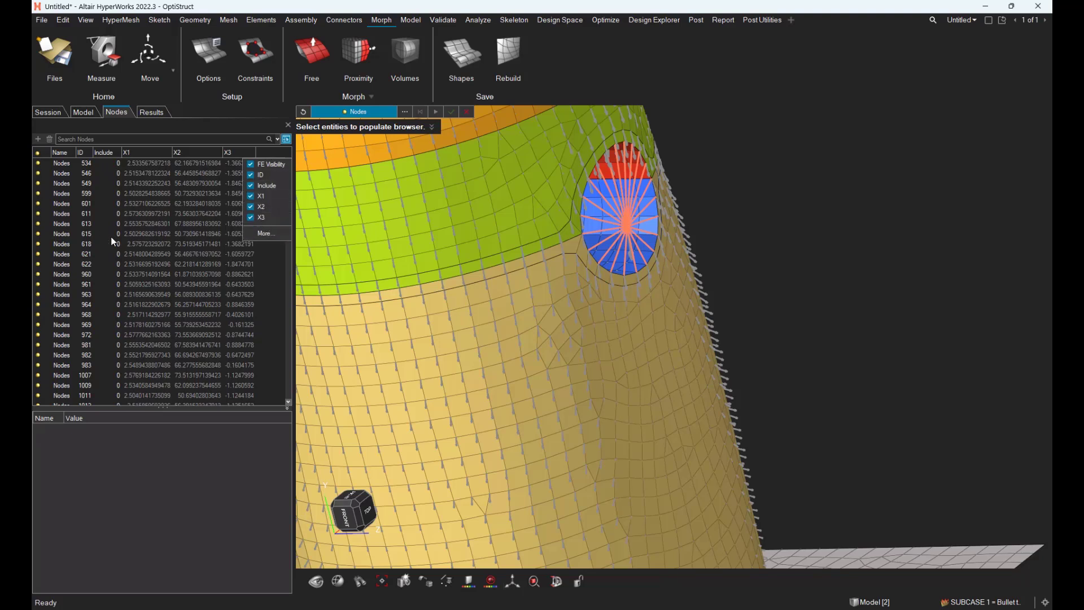
Step: Select node rows in the Nodes browser, view their options, then switch to the Post ribbon
left_click(87, 224)
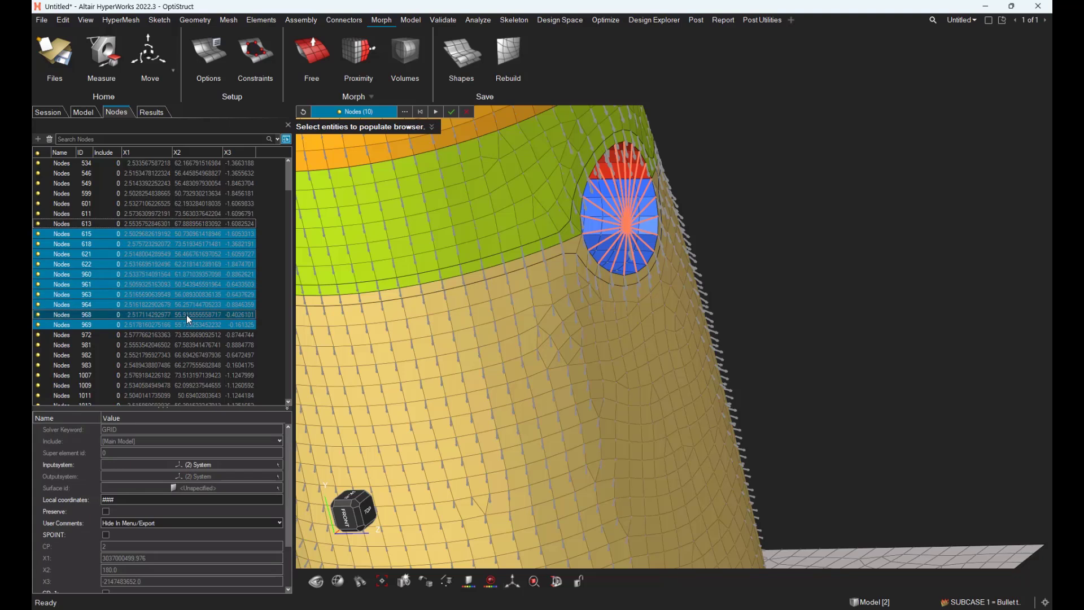
right_click(186, 319)
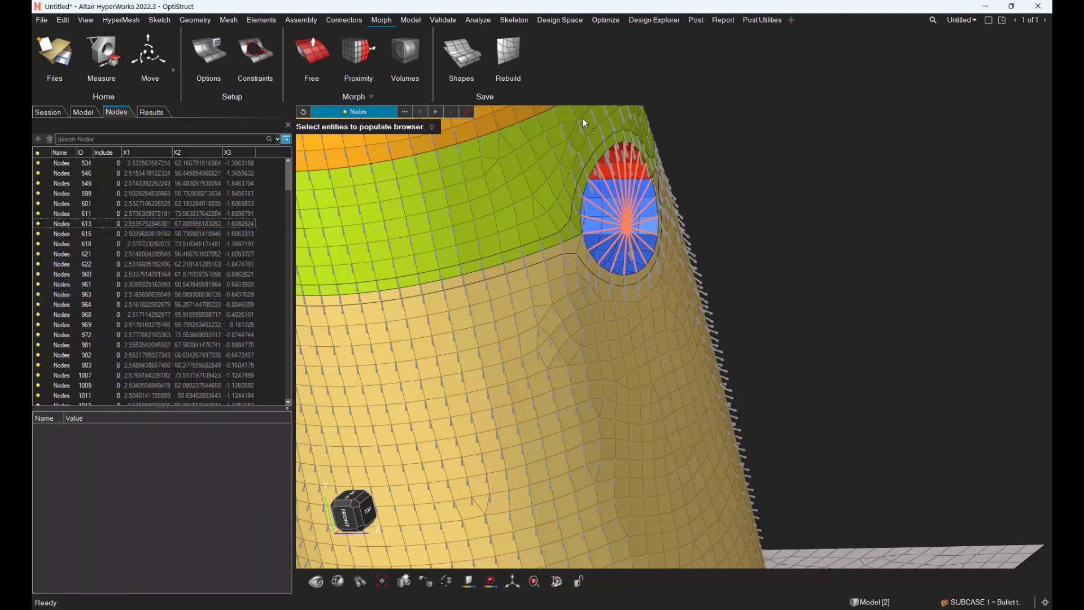
left_click(696, 19)
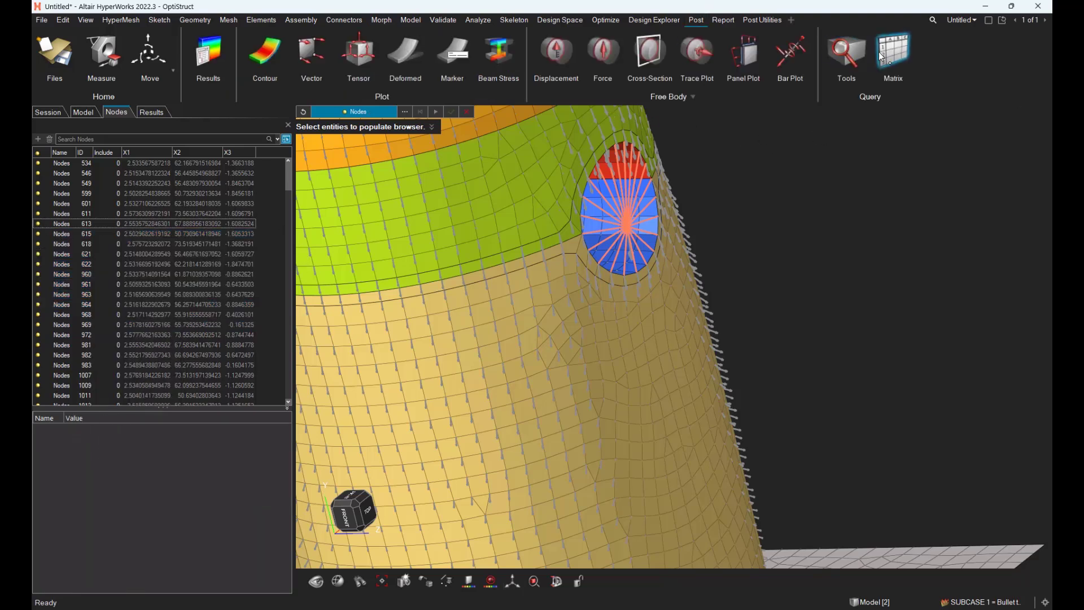
Step: Query a Matrix worksheet of HMdata nodes with x, y, z coordinates and start a CSV export
left_click(892, 56)
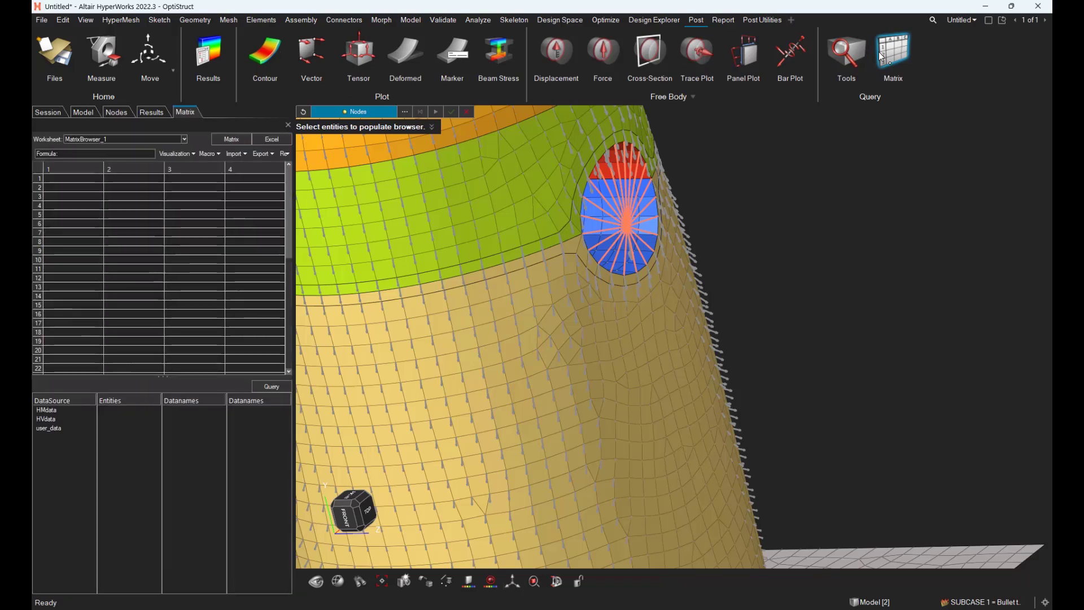
left_click(46, 409)
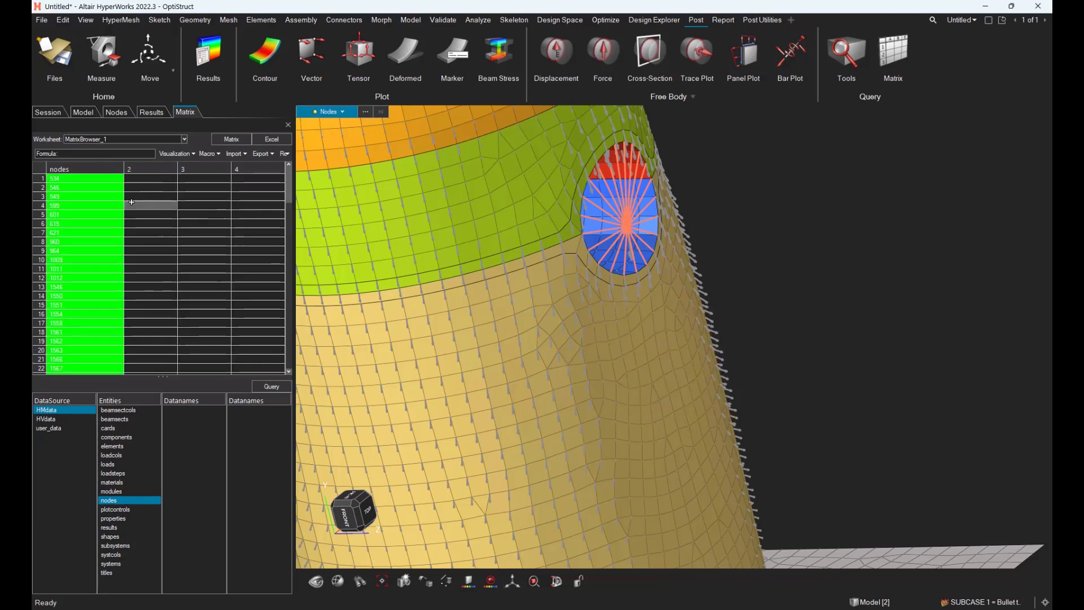
left_click(108, 500)
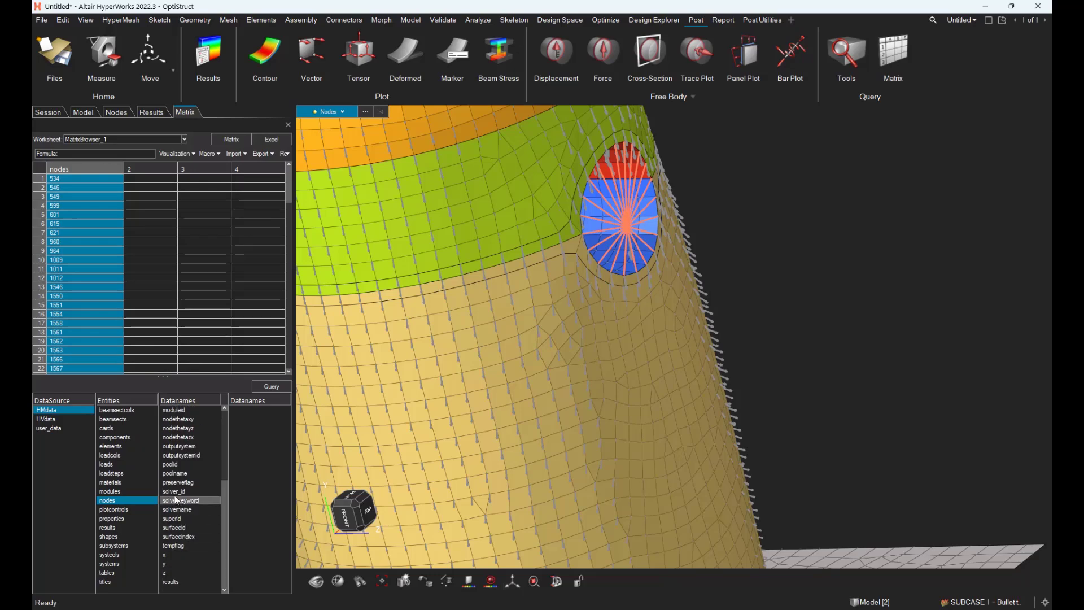
left_click(270, 387)
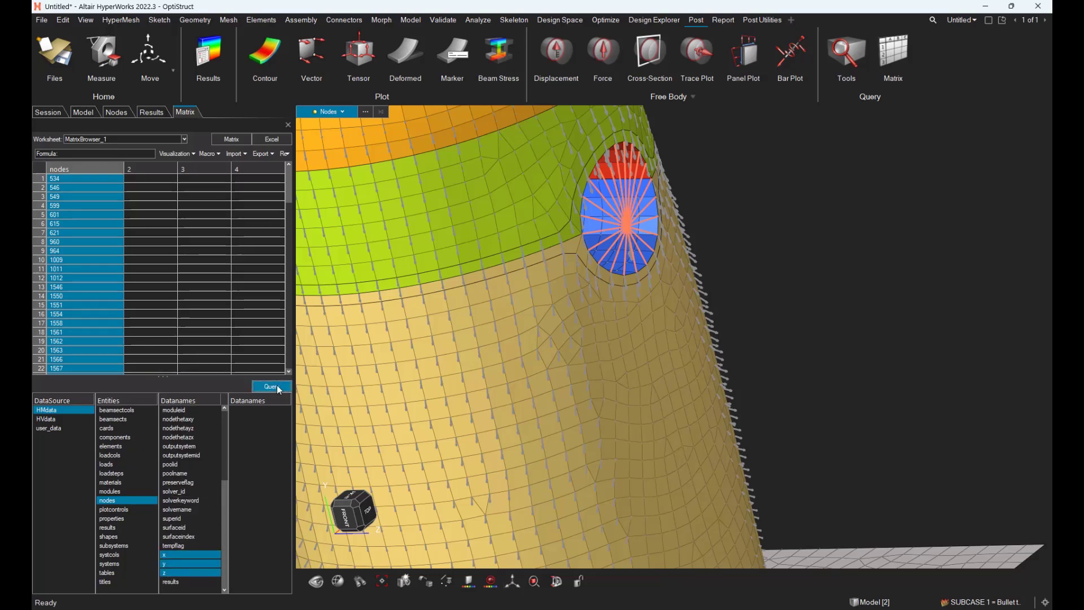
left_click(270, 386)
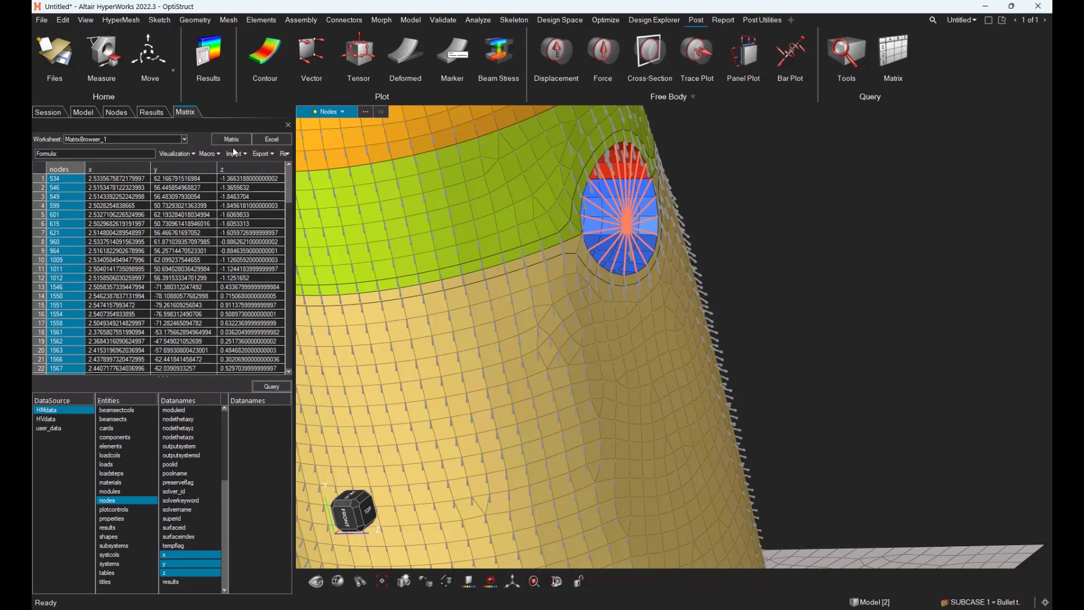
left_click(262, 152)
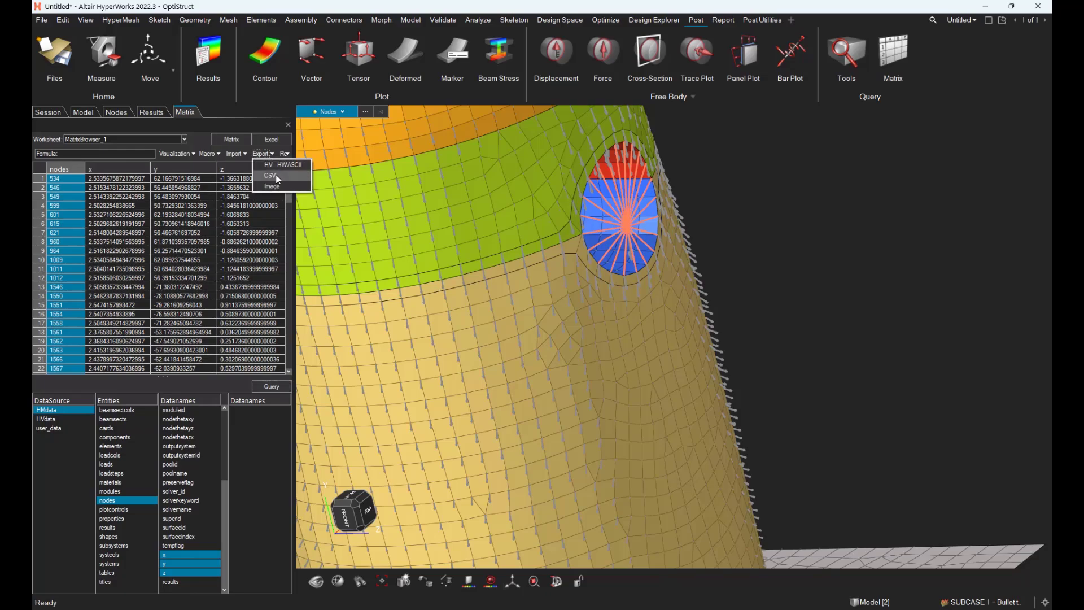